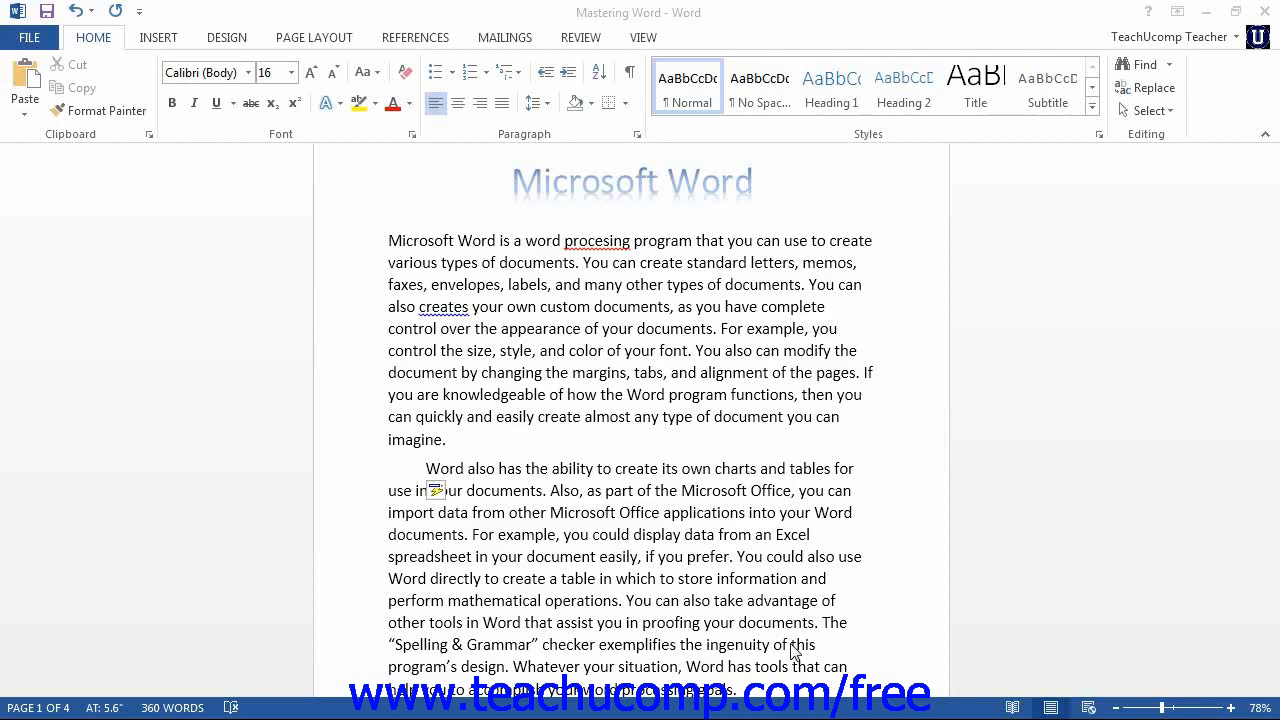
mouse_move(488, 414)
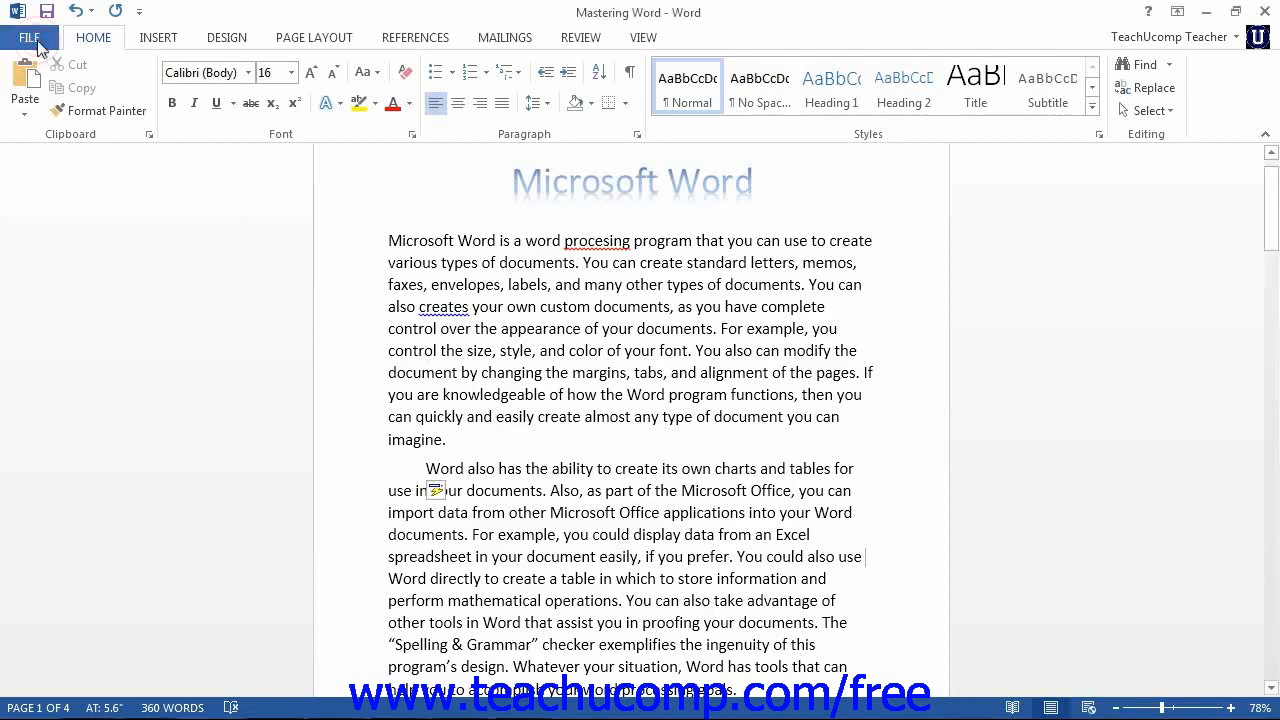
Show the Info page for the Mastering Word document in Backstage view.
left_click(28, 36)
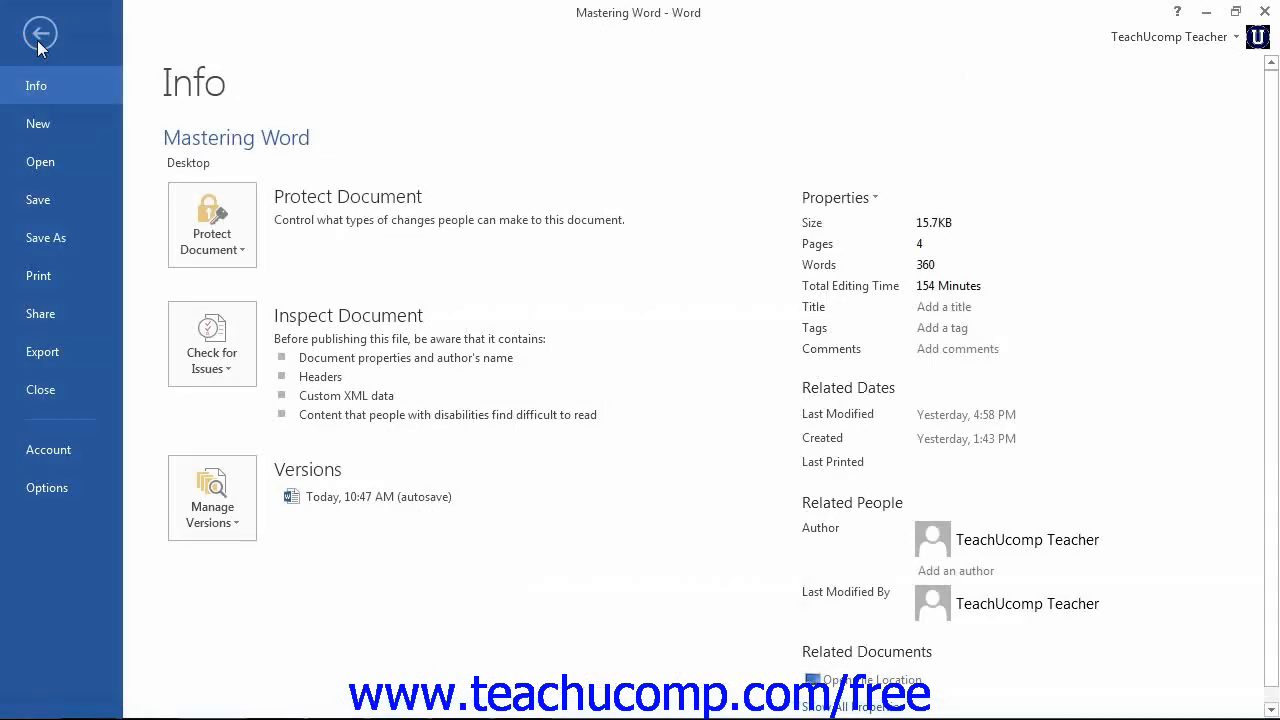
mouse_move(46, 238)
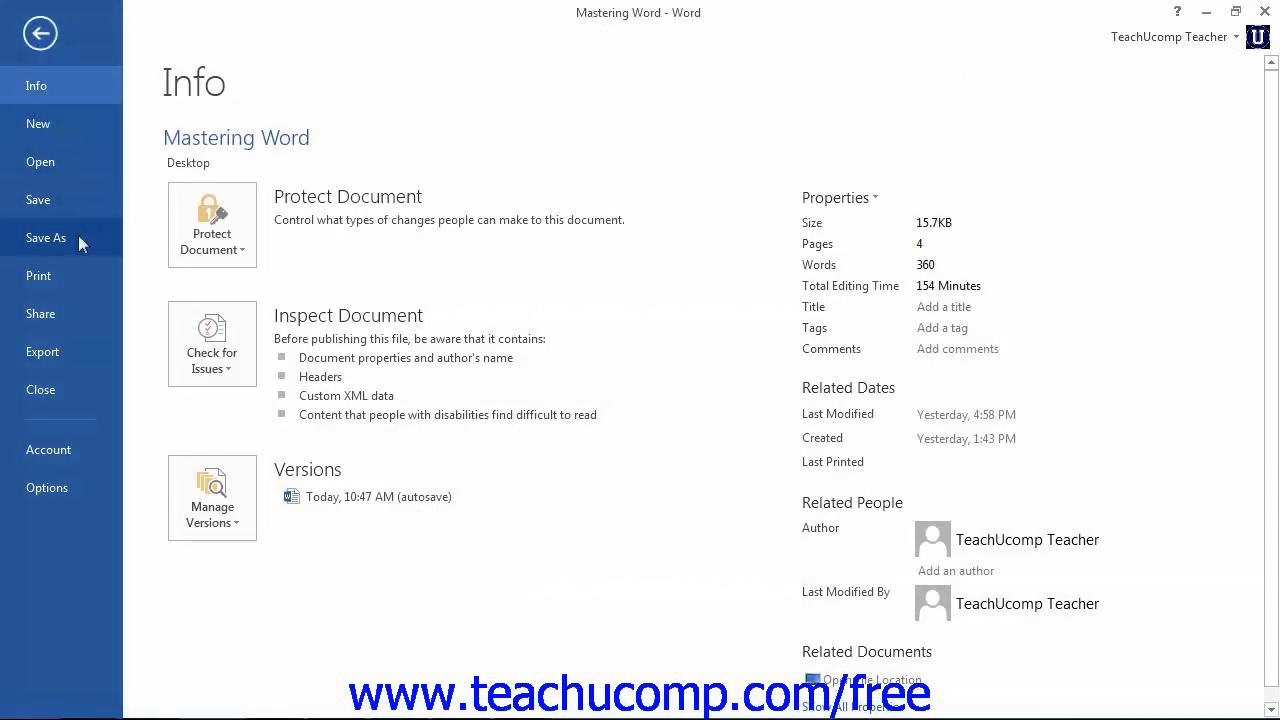
Compare the Computer and SkyDrive save locations, ending on TeachUcomp Teacher's SkyDrive.
left_click(46, 236)
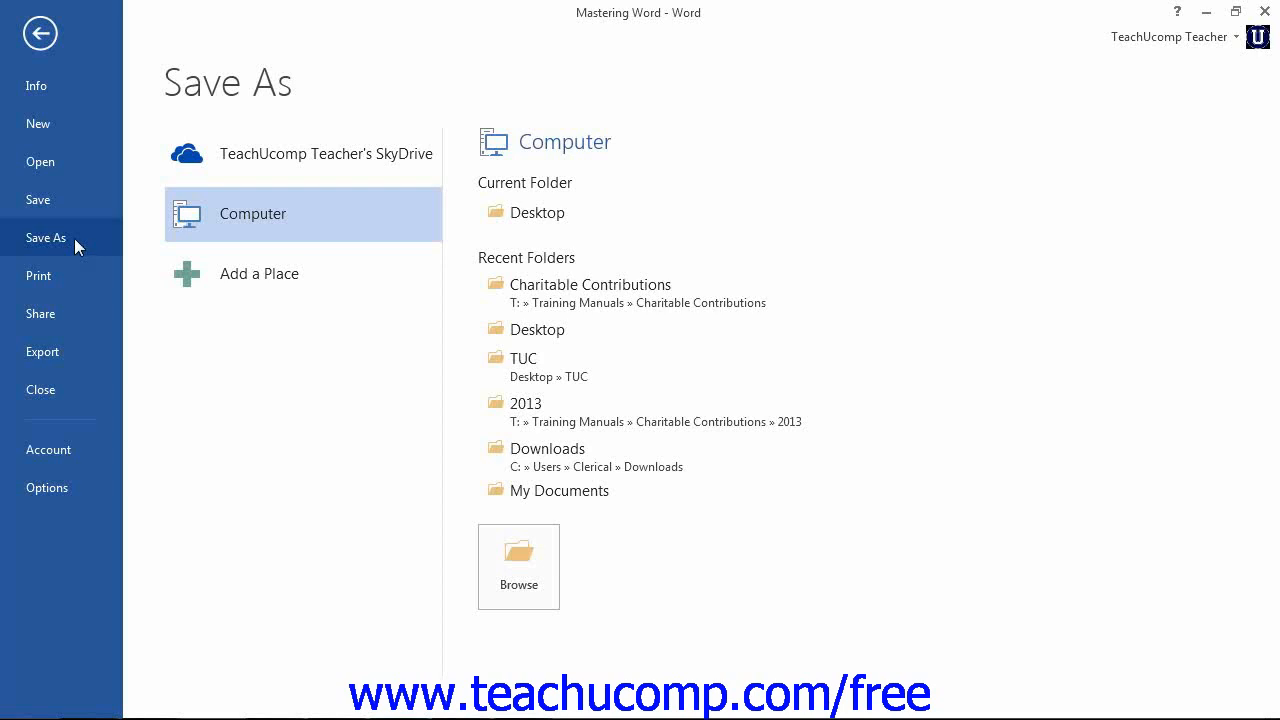
left_click(324, 152)
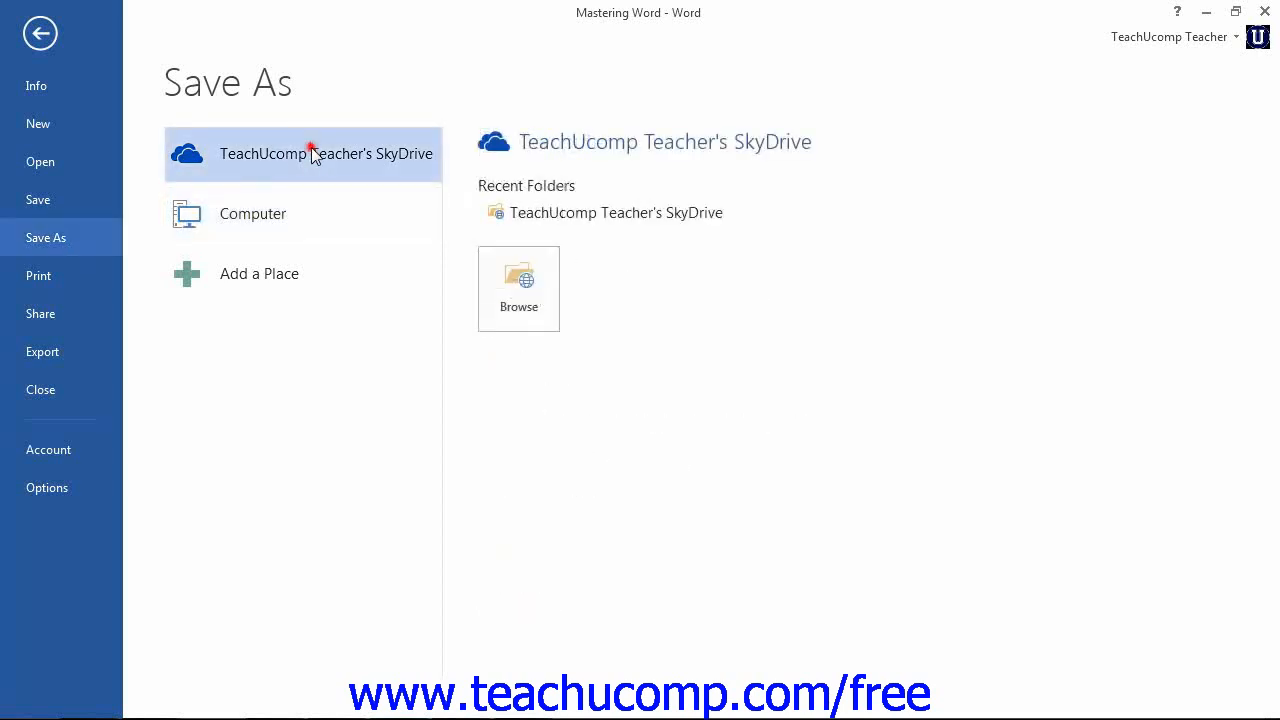
left_click(252, 212)
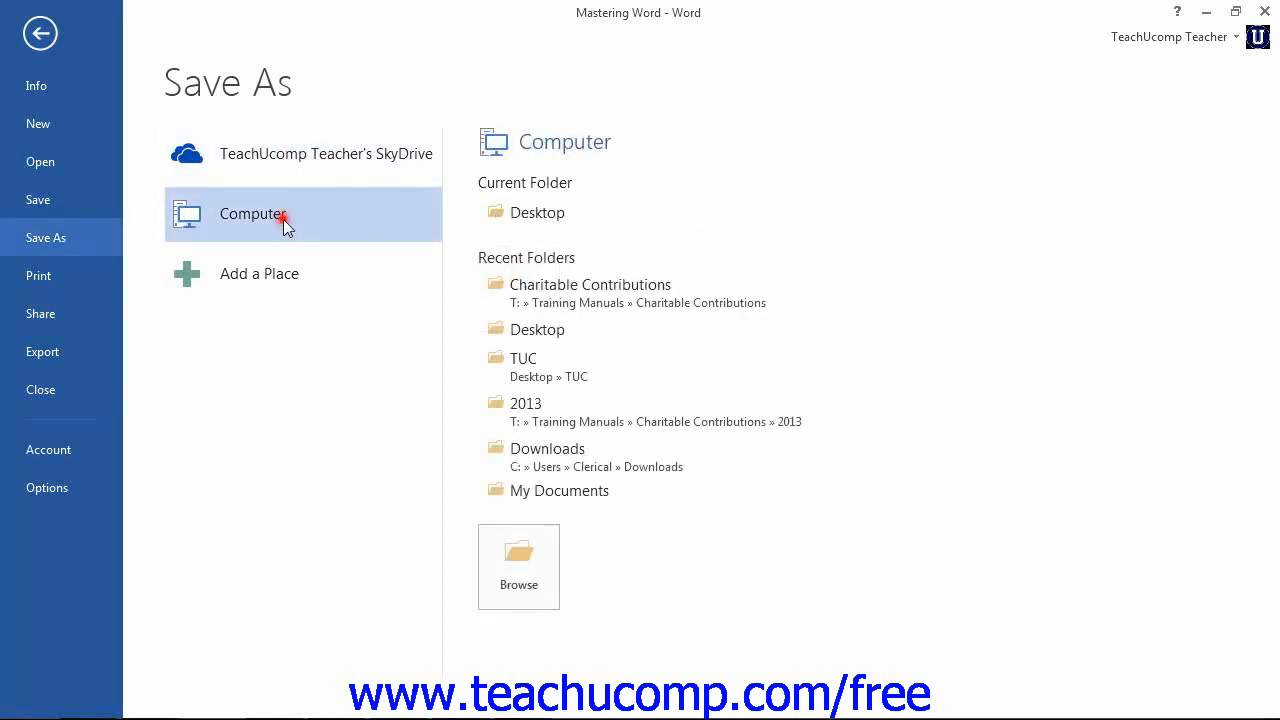
mouse_move(302, 152)
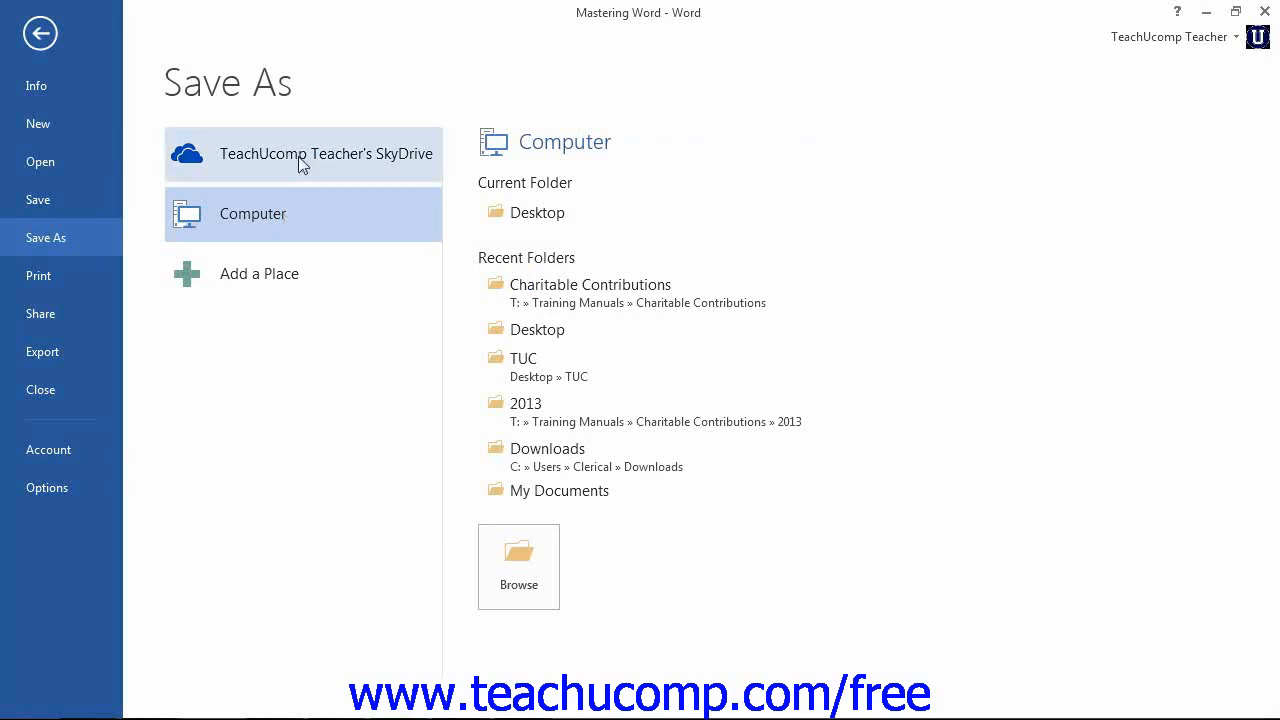
left_click(304, 154)
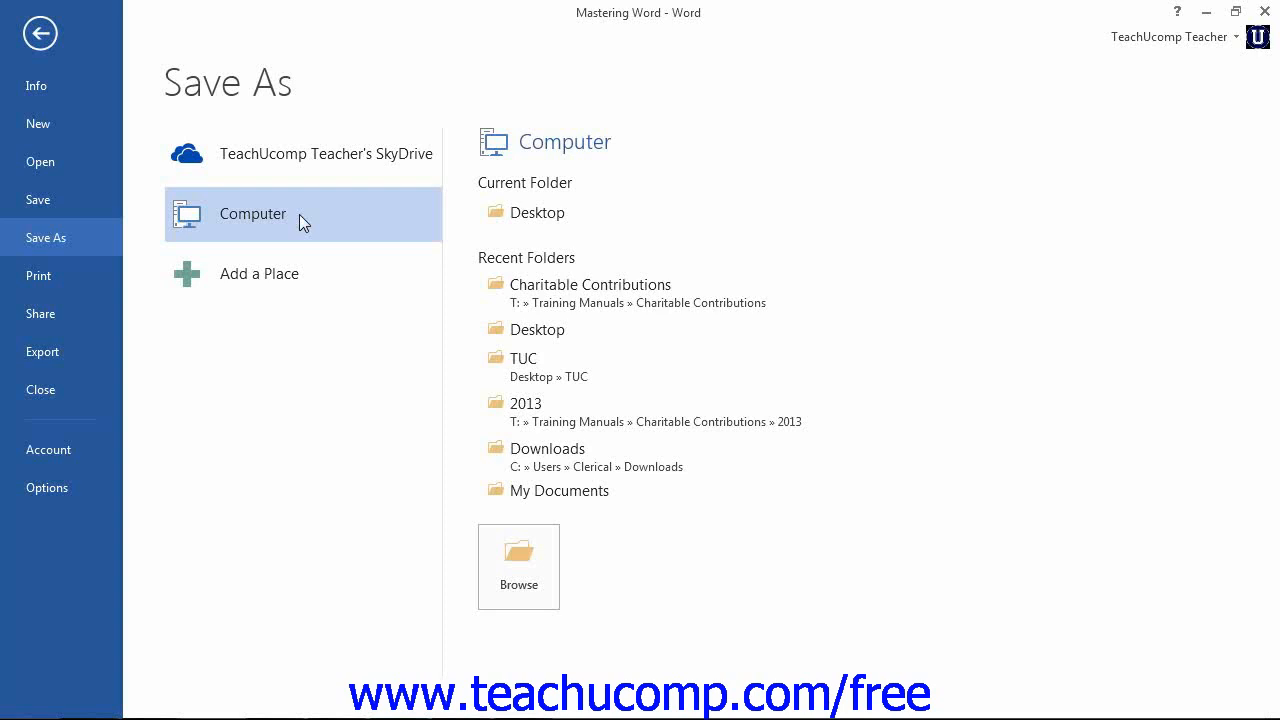
left_click(324, 154)
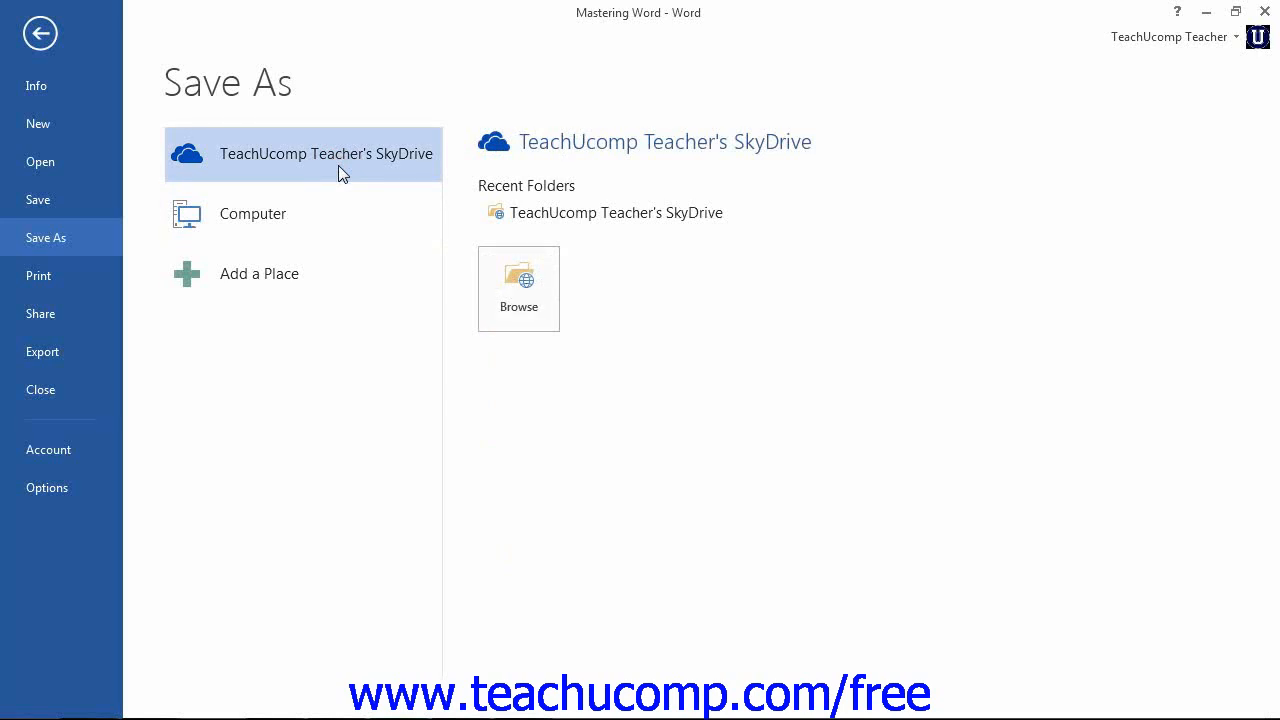
mouse_move(584, 212)
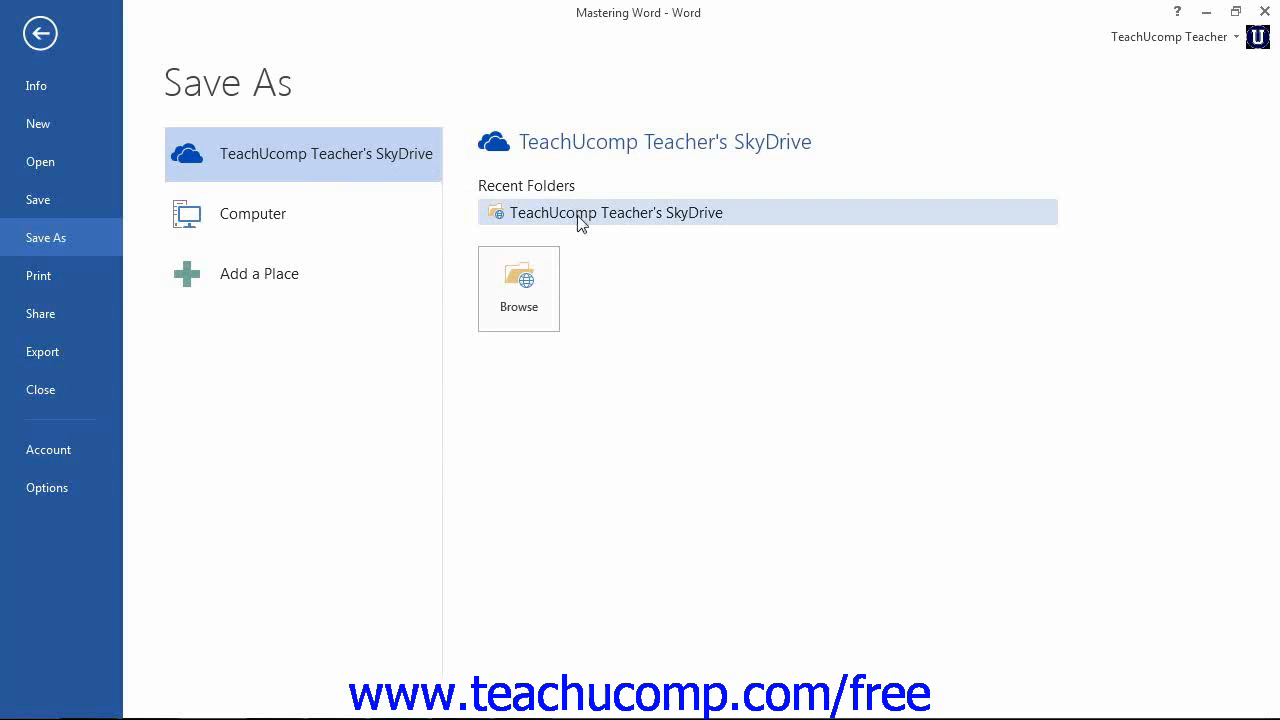
mouse_move(584, 212)
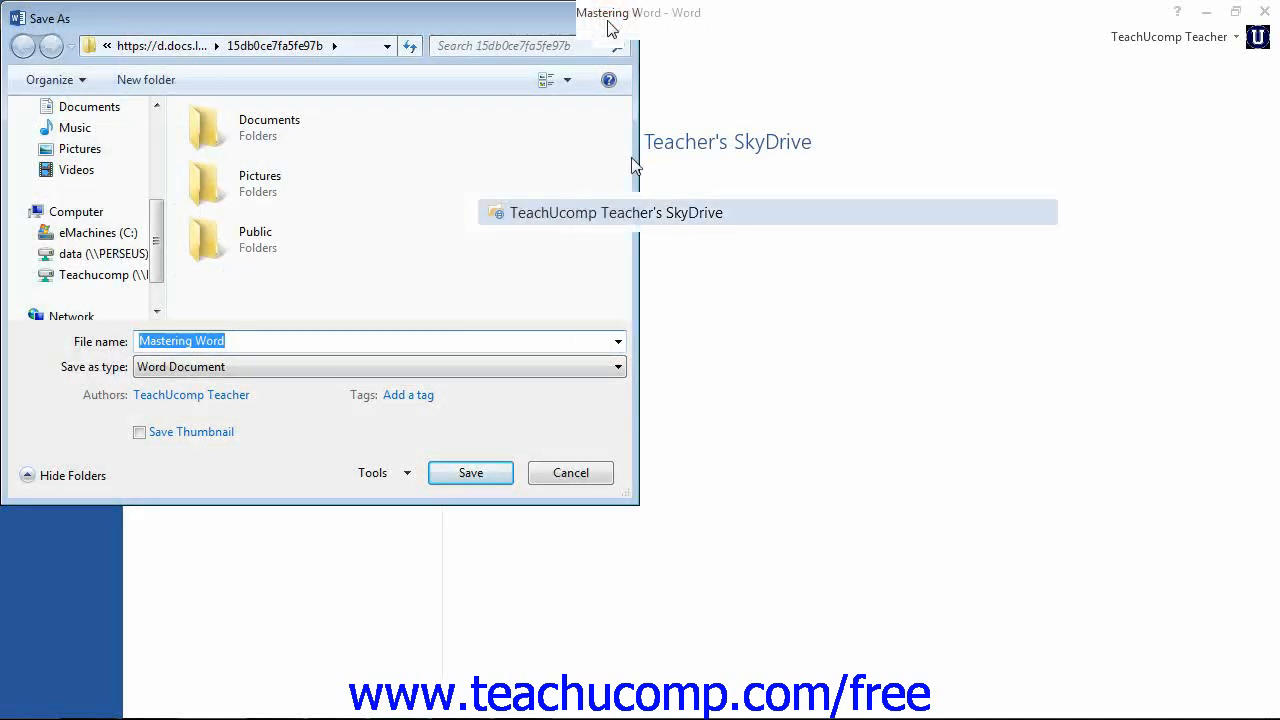
Cancel the SkyDrive save dialog without saving Mastering Word.
left_click(570, 472)
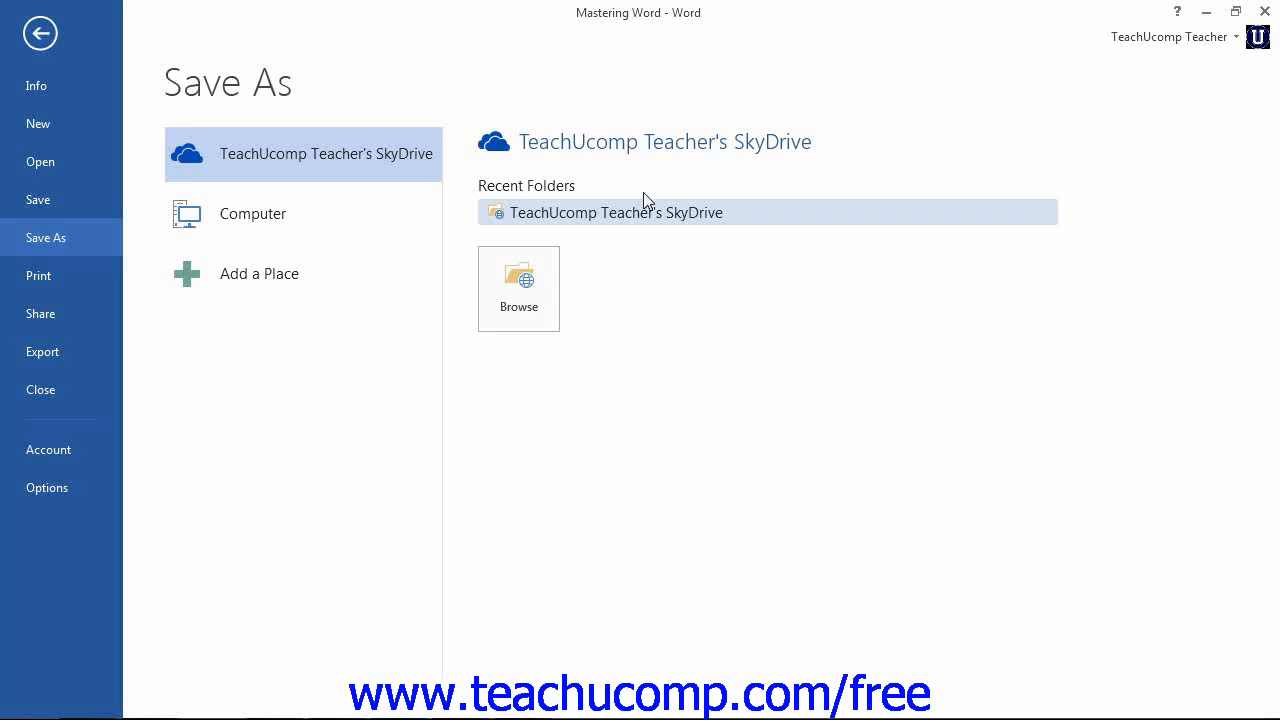
mouse_move(268, 216)
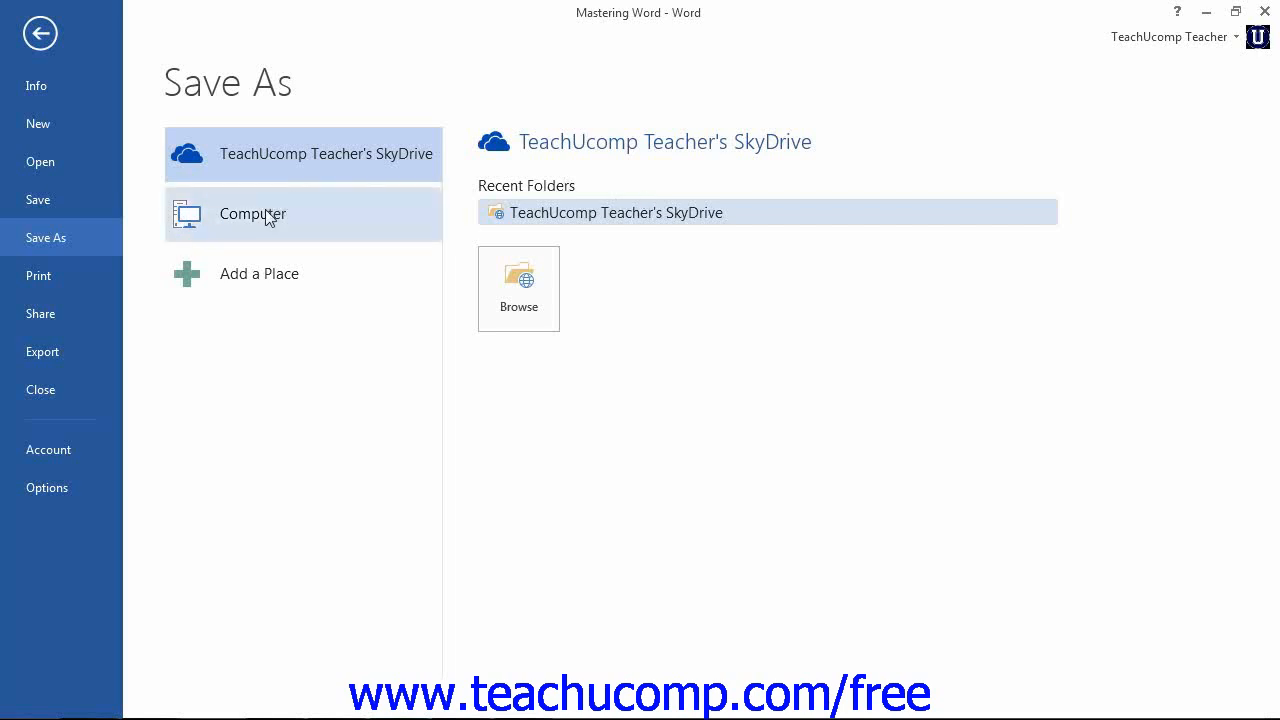
Bring up the Save As dialog at the computer's Desktop folder for Mastering Word.
left_click(252, 214)
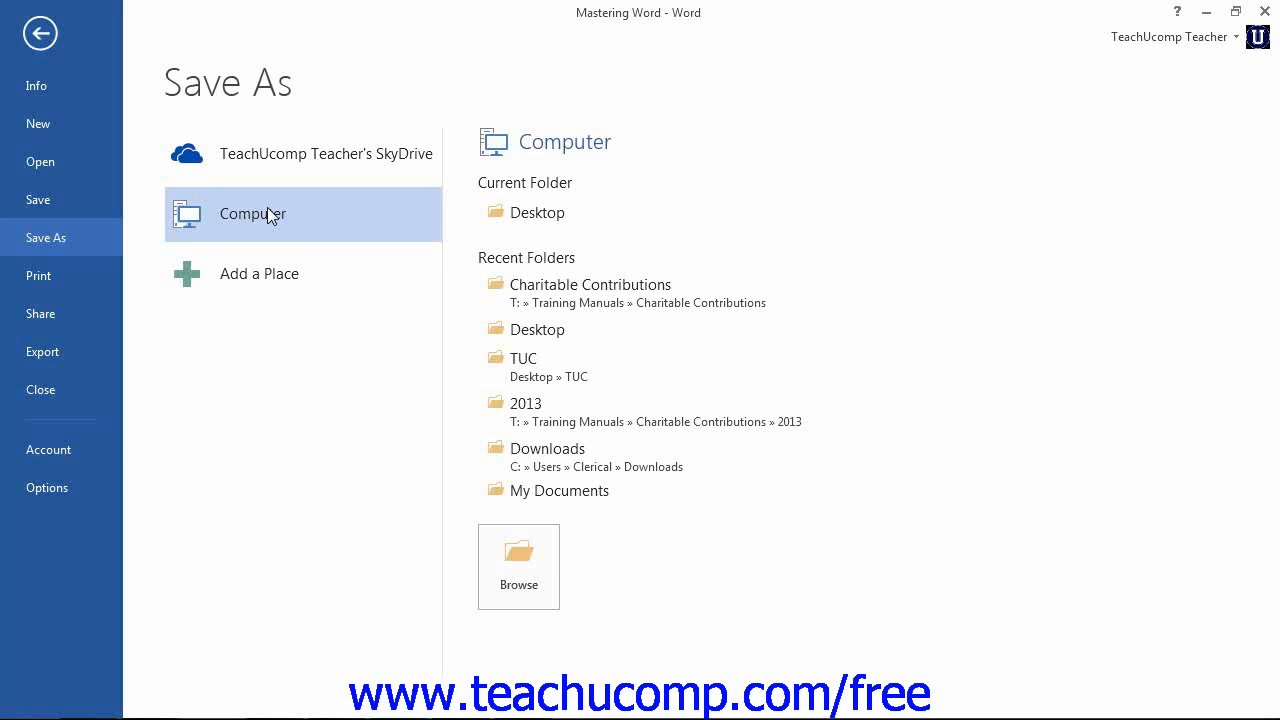
mouse_move(548, 260)
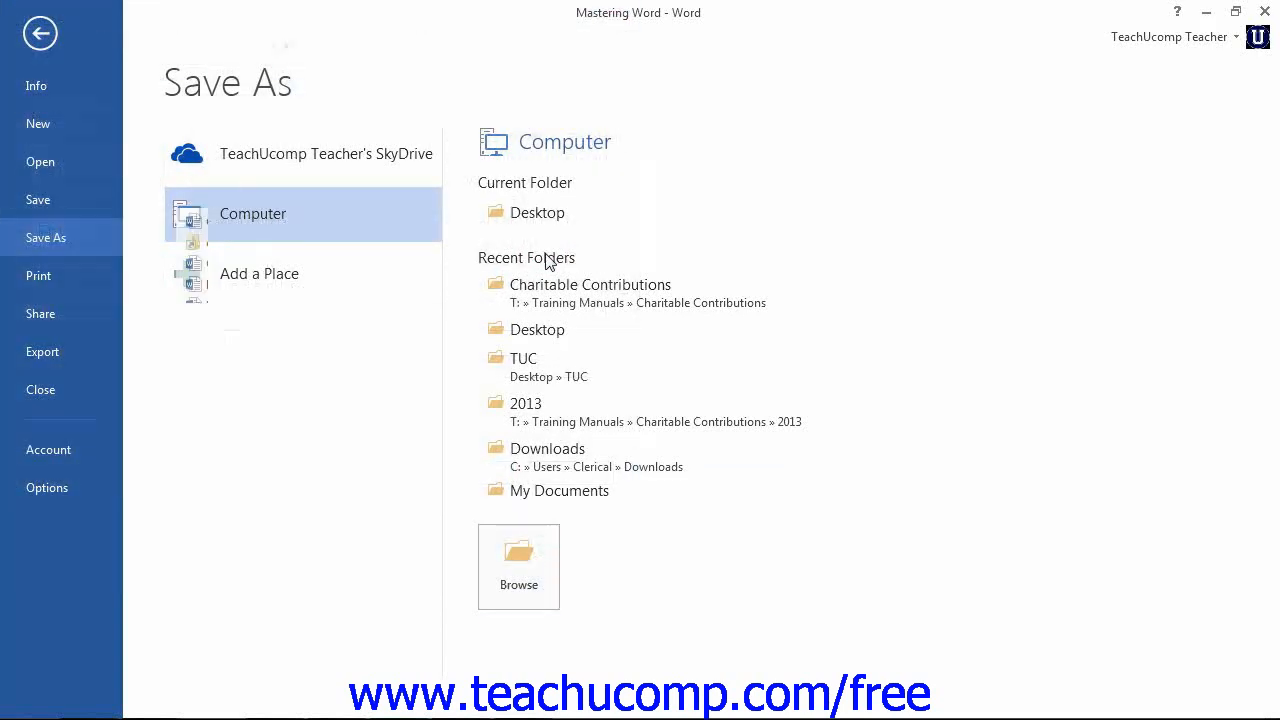
left_click(518, 560)
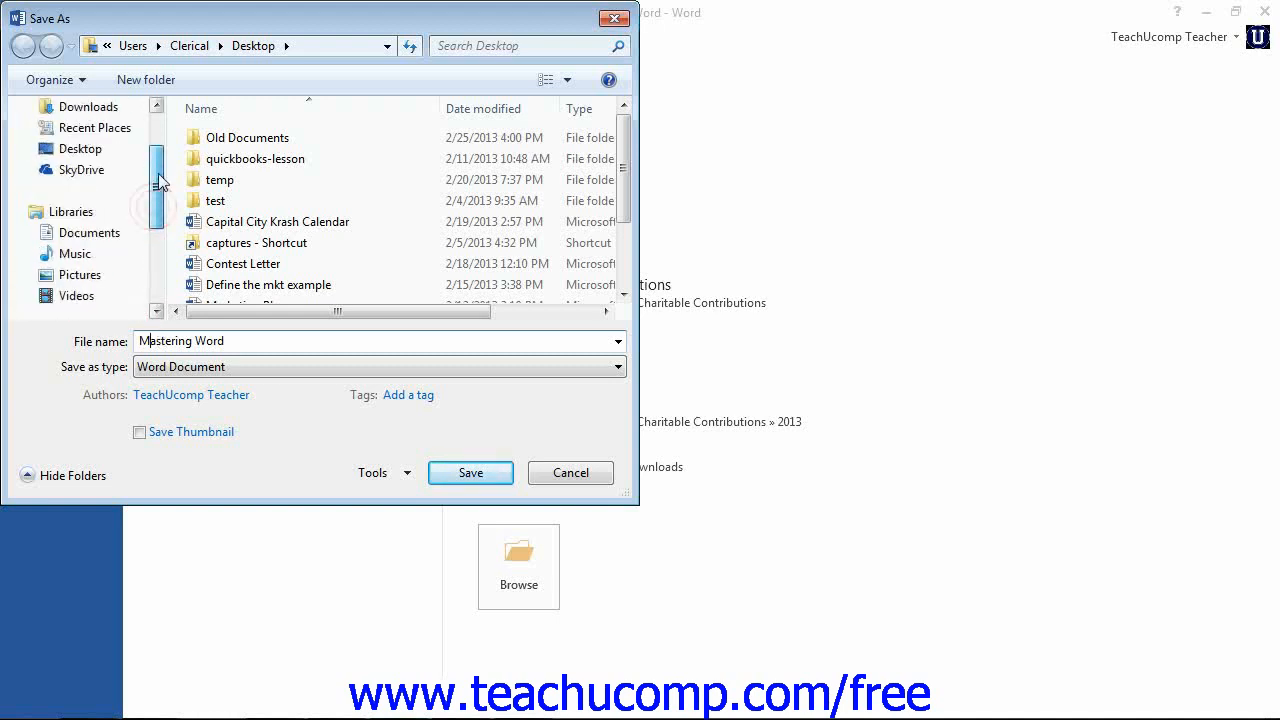
Save the document to the Desktop as 'Mastering Word' in Word document format.
left_click(80, 148)
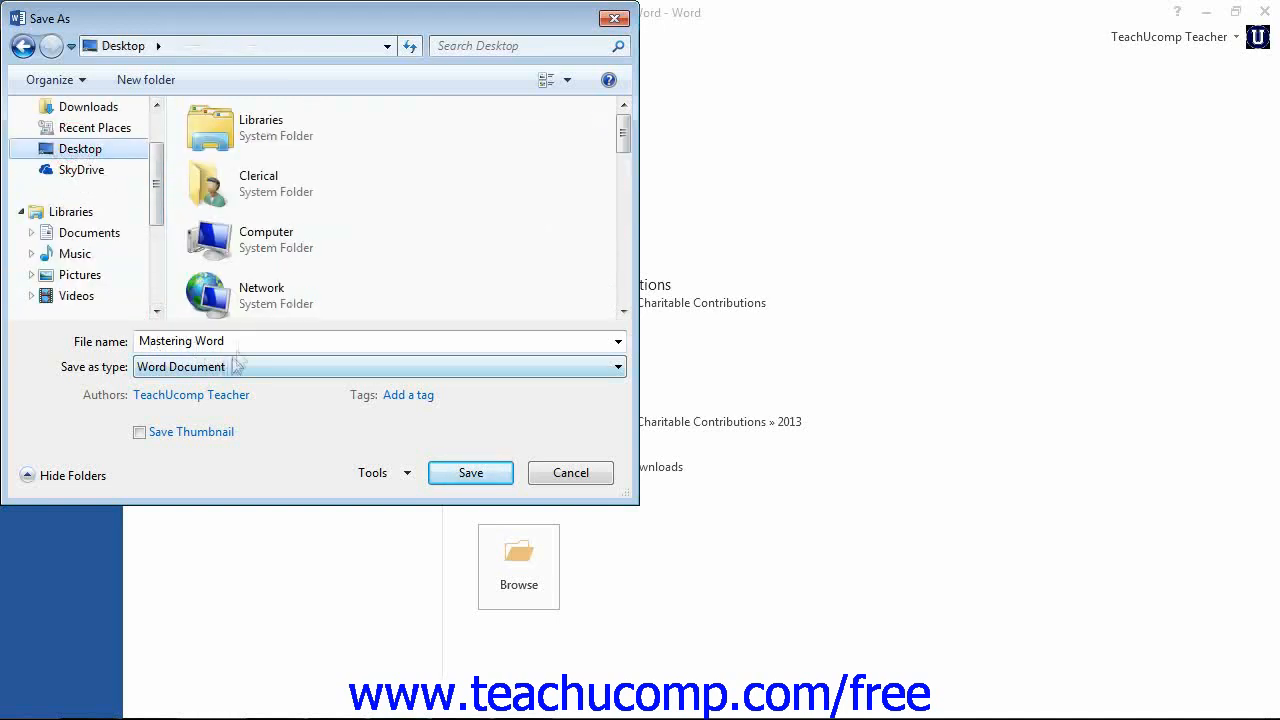
triple_click(180, 340)
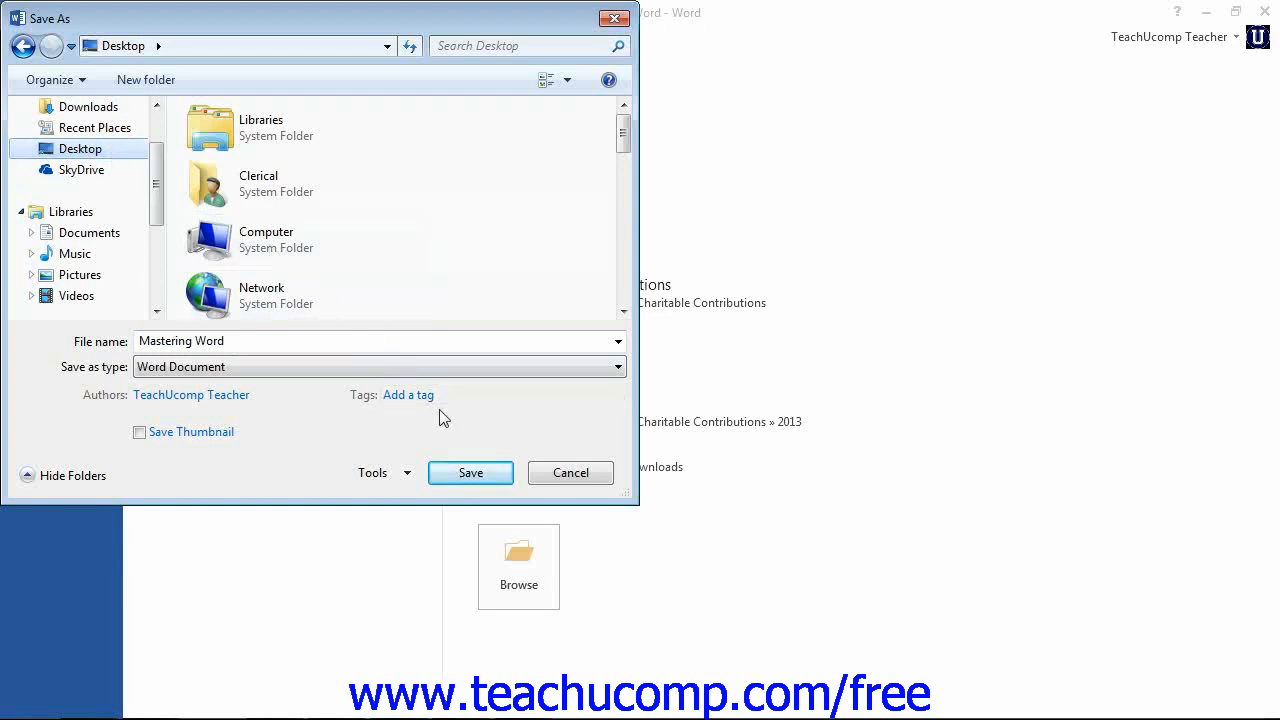
left_click(470, 472)
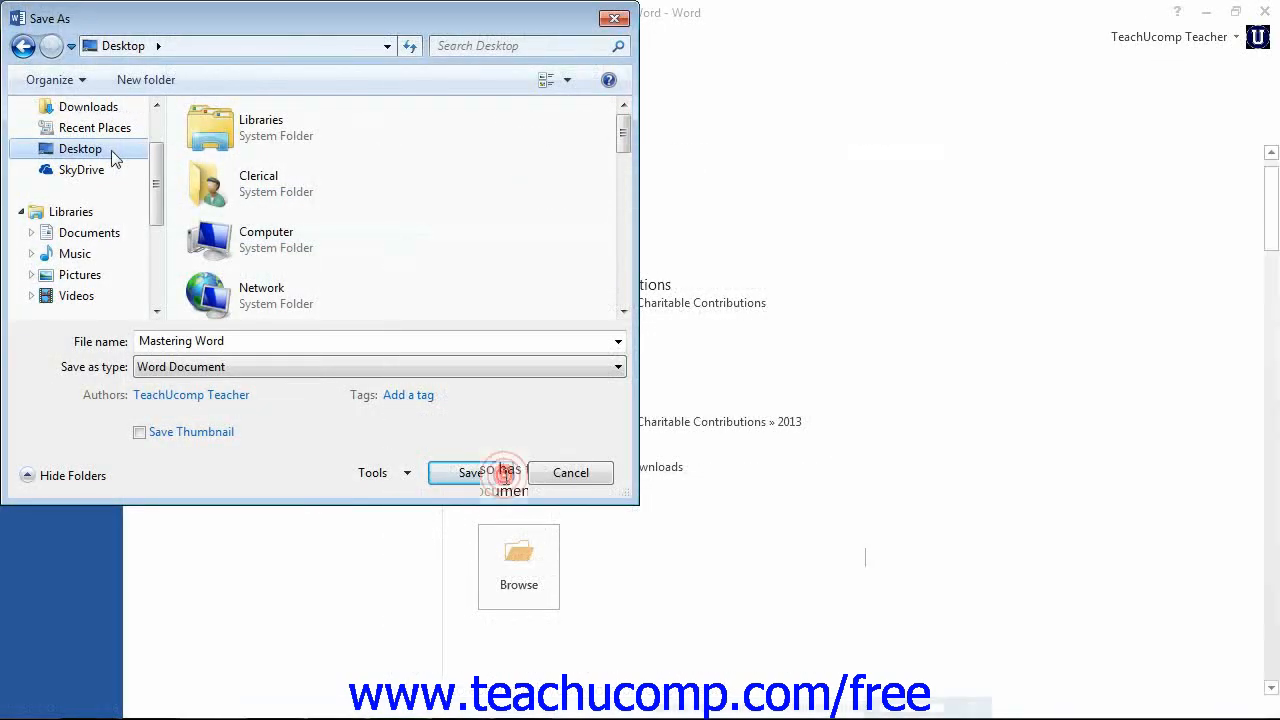
left_click(468, 472)
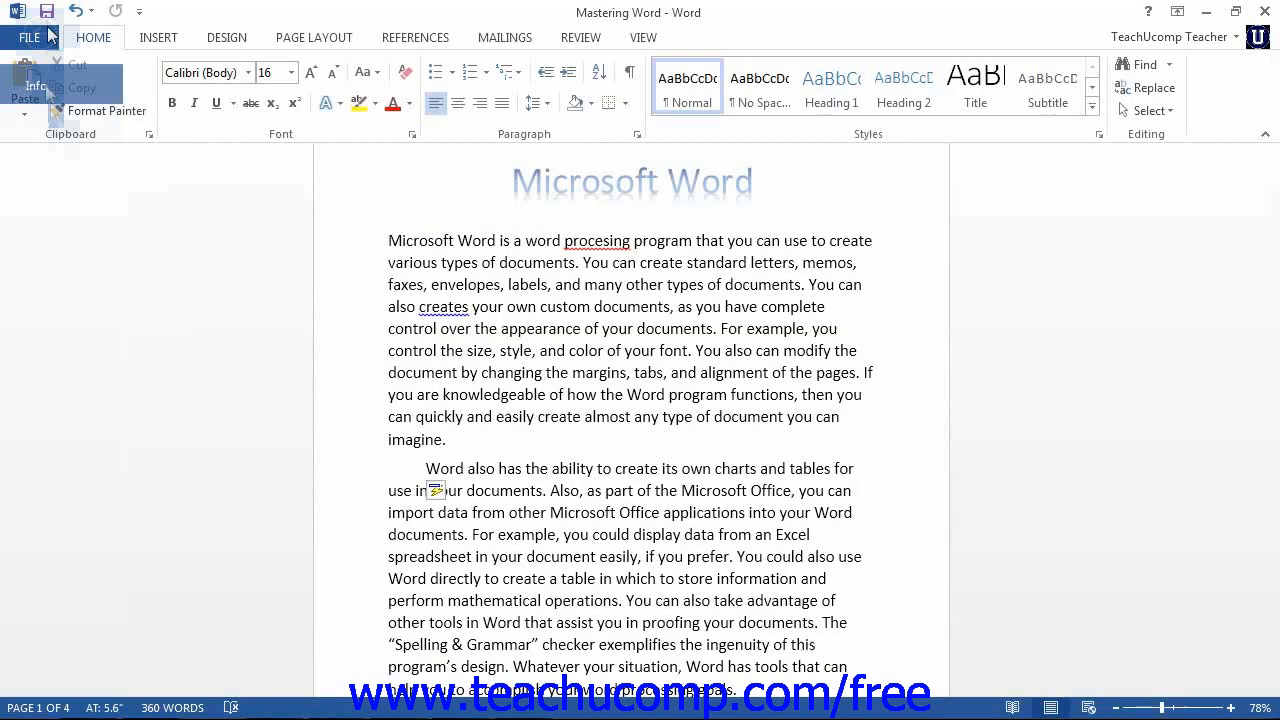
Show the Info page listing Desktop as the saved location with updated dates.
left_click(28, 36)
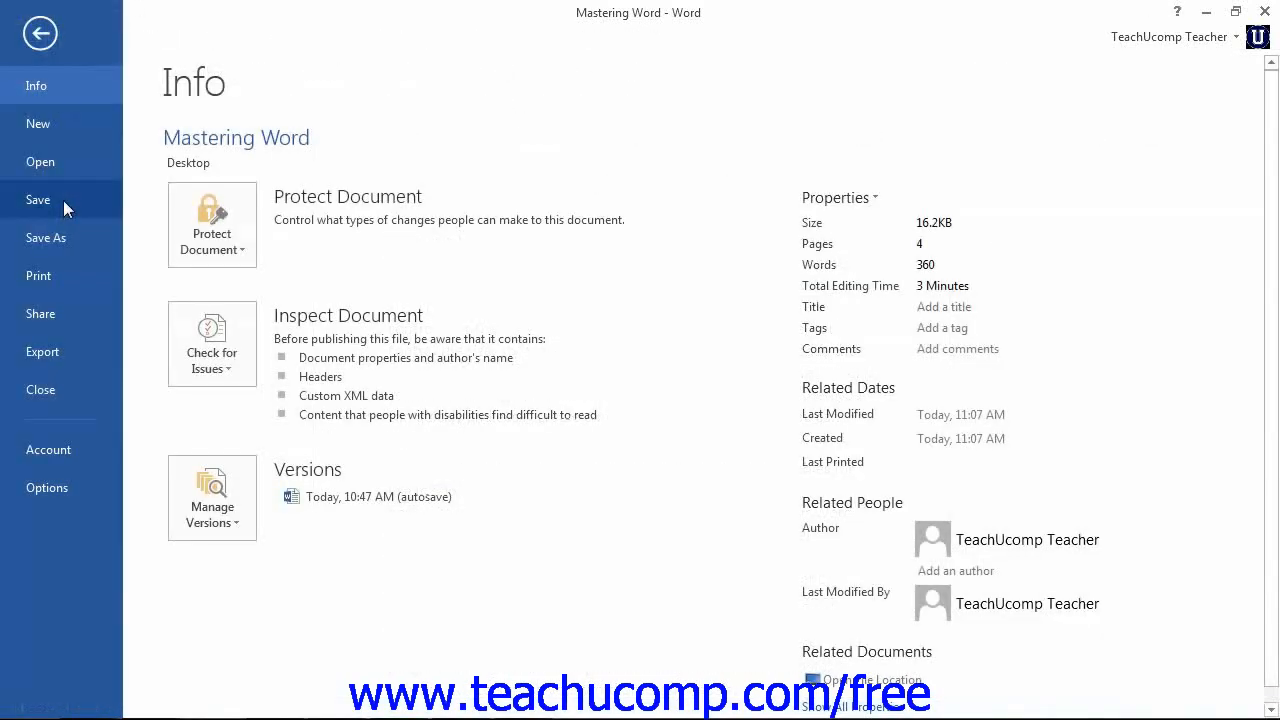